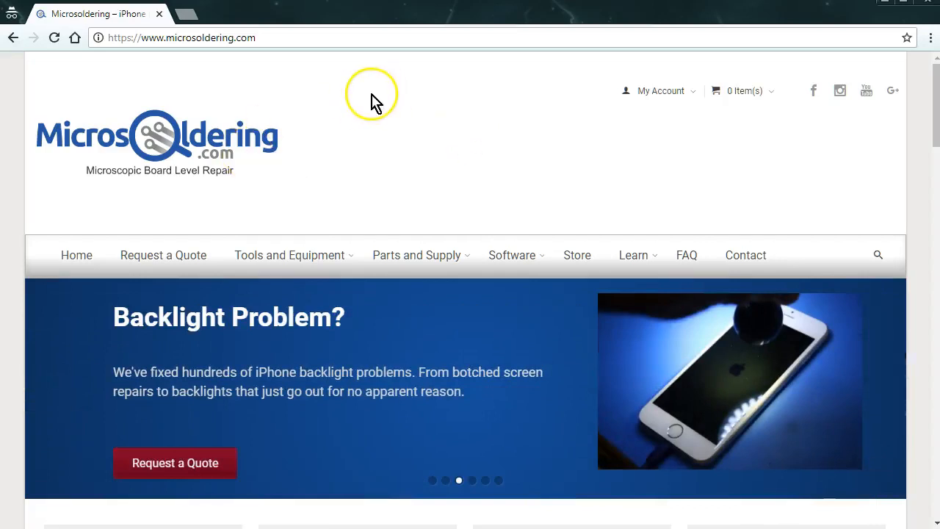
pyautogui.moveTo(585, 264)
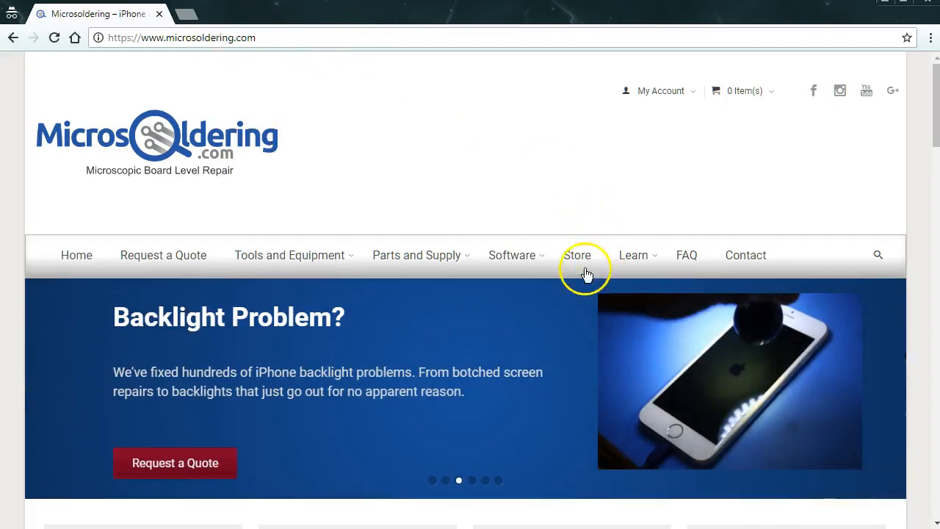
# From the Store listing, go to the 'Microsoldering: The Full Curriculum' product page ($149.99).
pyautogui.click(578, 255)
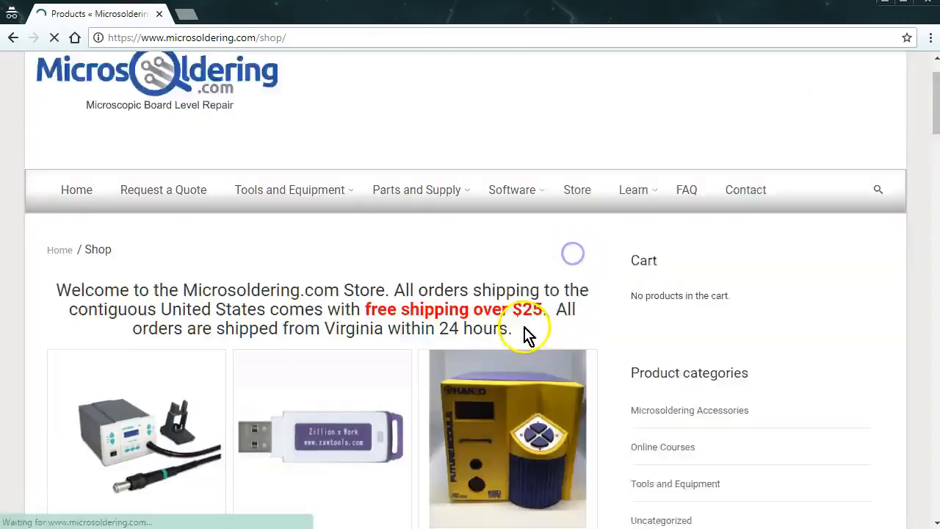
pyautogui.scroll(-3)
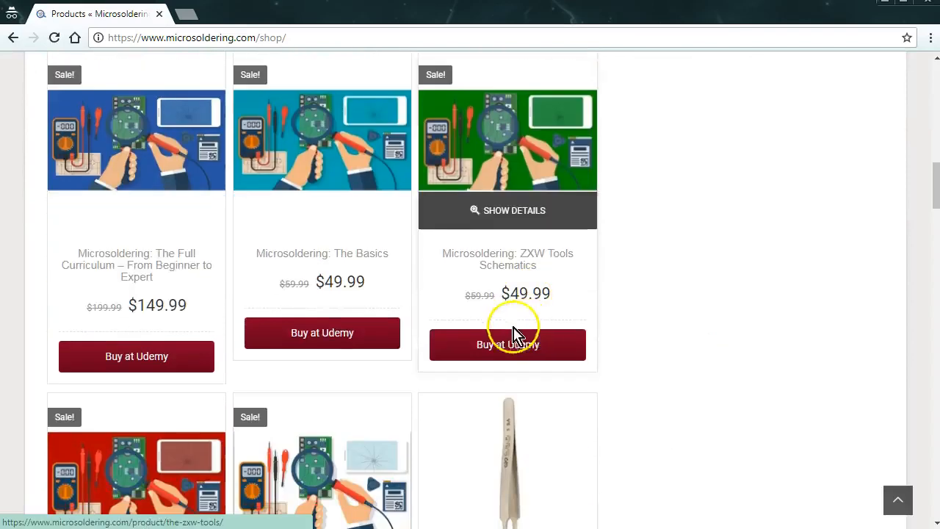
pyautogui.click(136, 266)
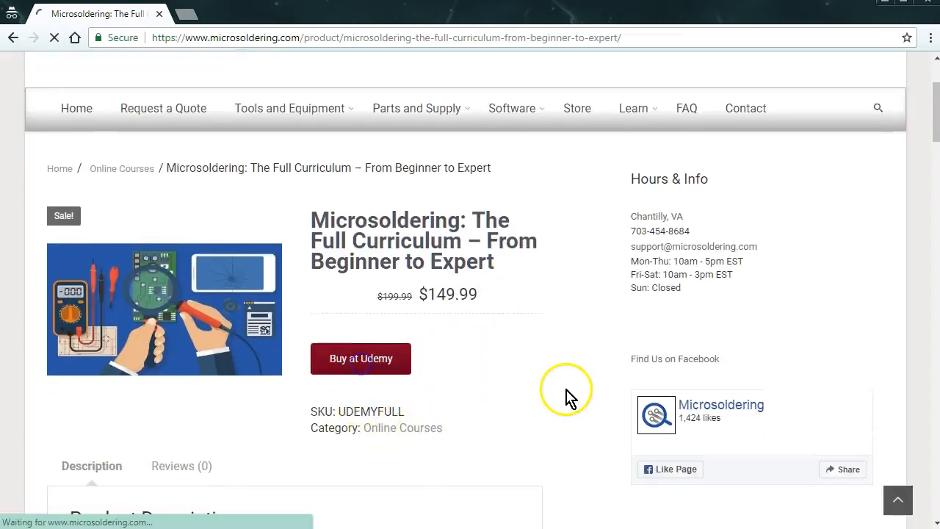
# Continue via 'Buy at Udemy' to the Udemy course page and browse down to its 63-lecture curriculum.
pyautogui.click(361, 359)
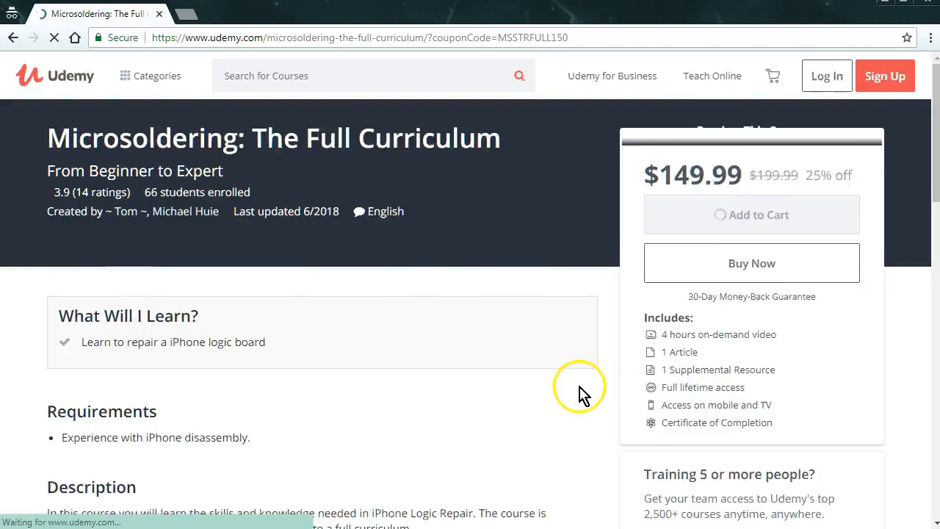
pyautogui.scroll(-3)
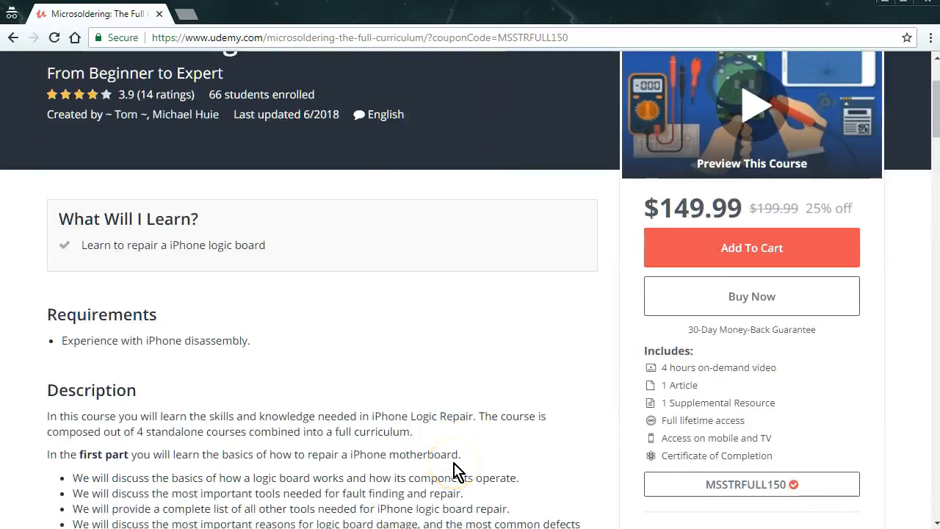
pyautogui.scroll(-3)
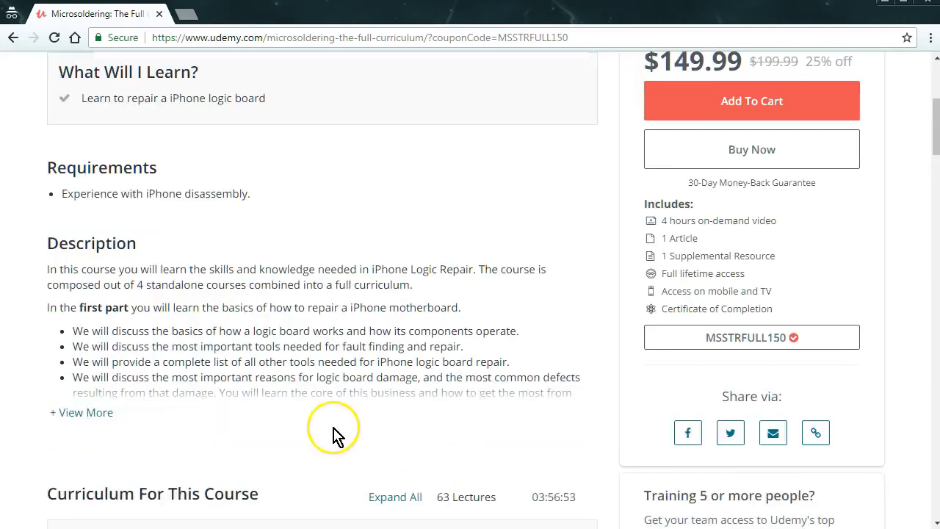
pyautogui.moveTo(321, 435)
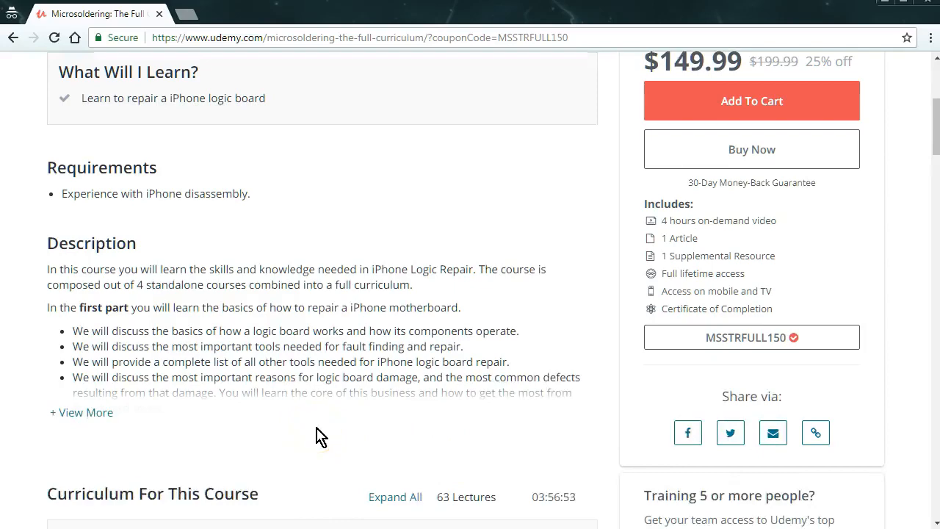
pyautogui.scroll(-3)
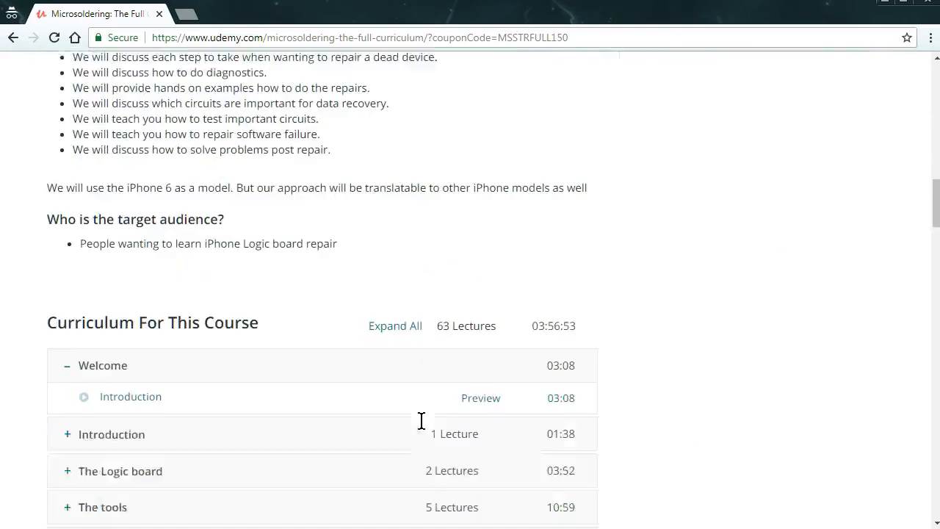
# Browse through the Curriculum For This Course sections toward the course preview.
pyautogui.scroll(-3)
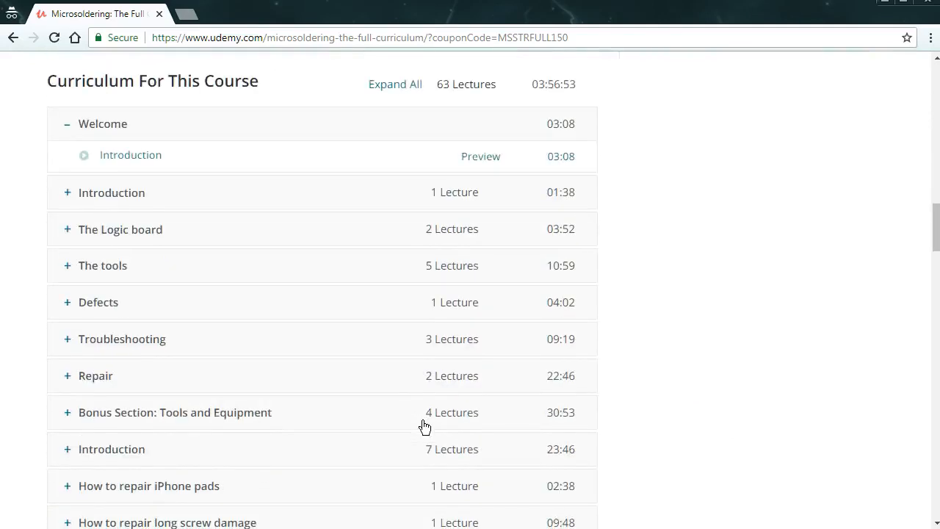
pyautogui.scroll(-3)
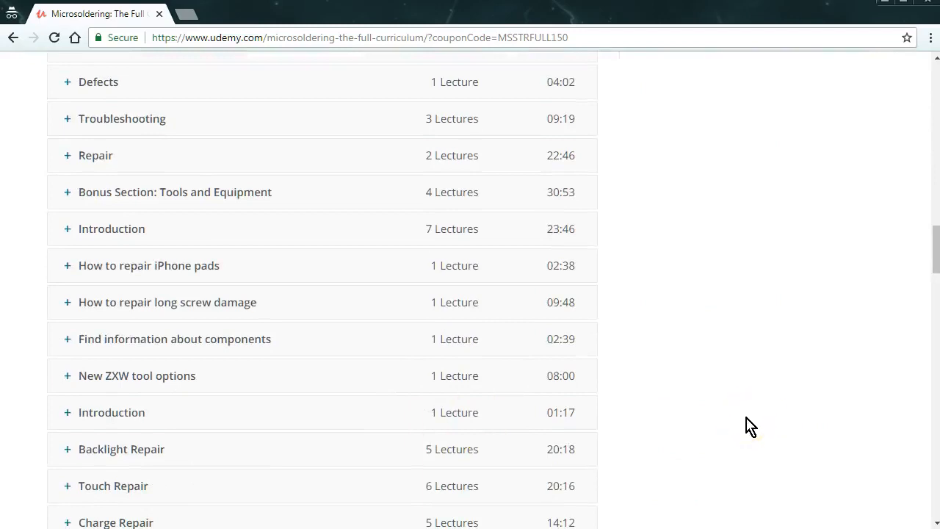
pyautogui.moveTo(692, 401)
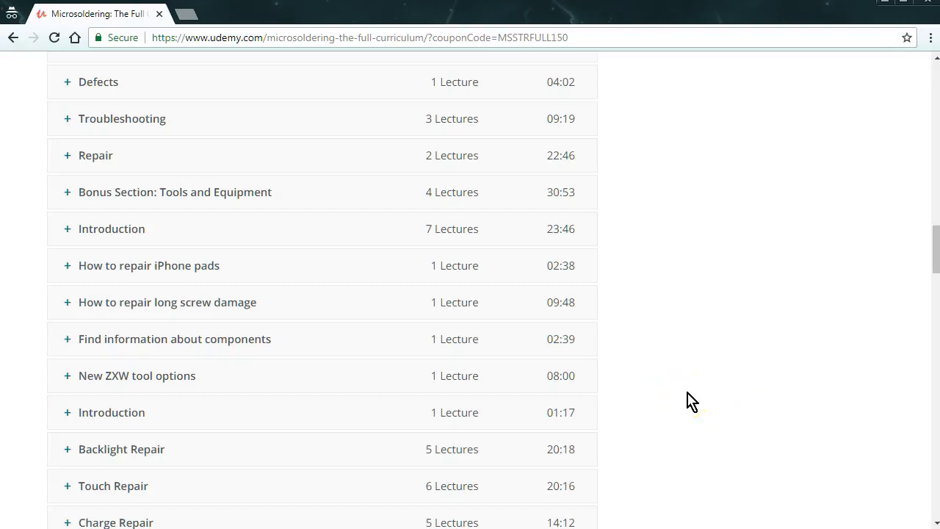
pyautogui.scroll(-3)
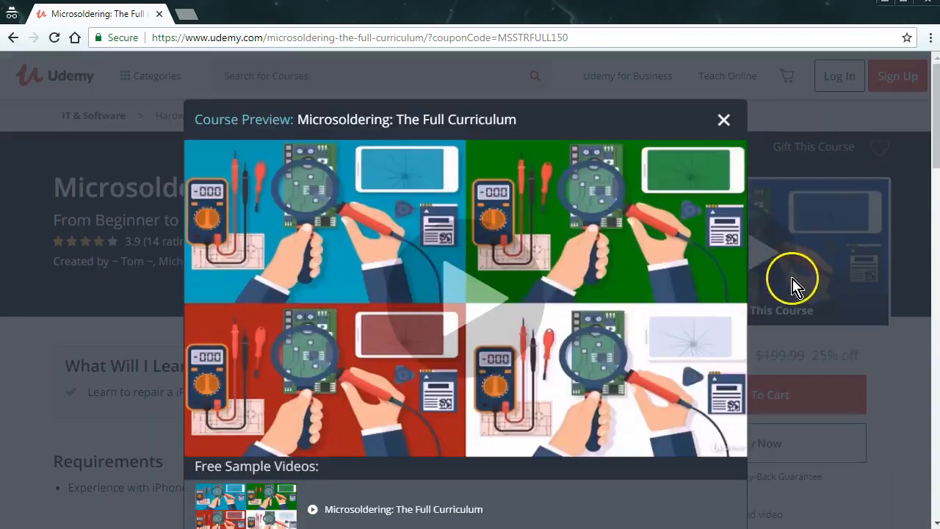
pyautogui.scroll(-3)
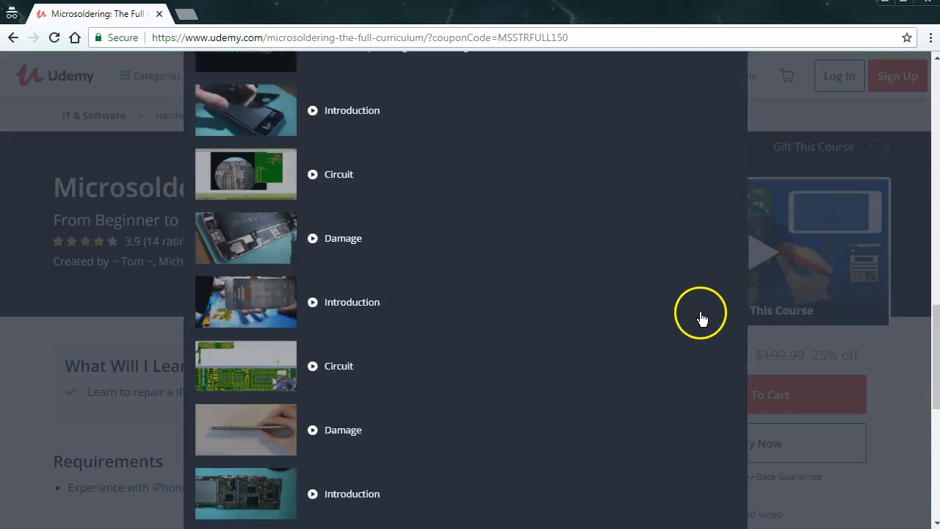
pyautogui.scroll(-3)
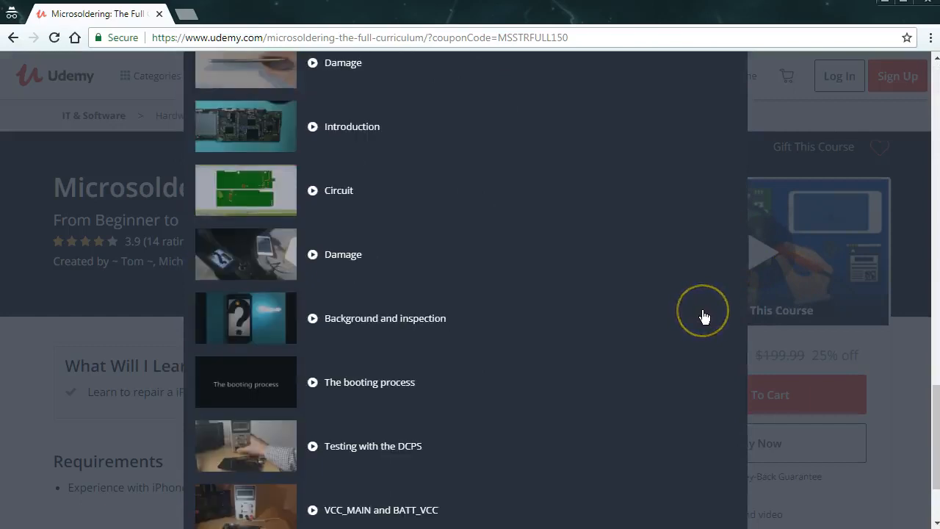
pyautogui.scroll(-3)
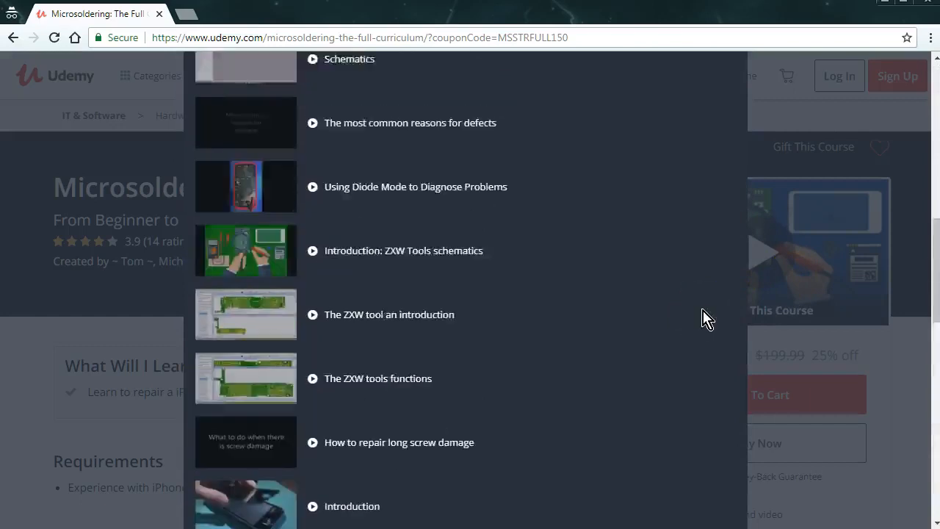